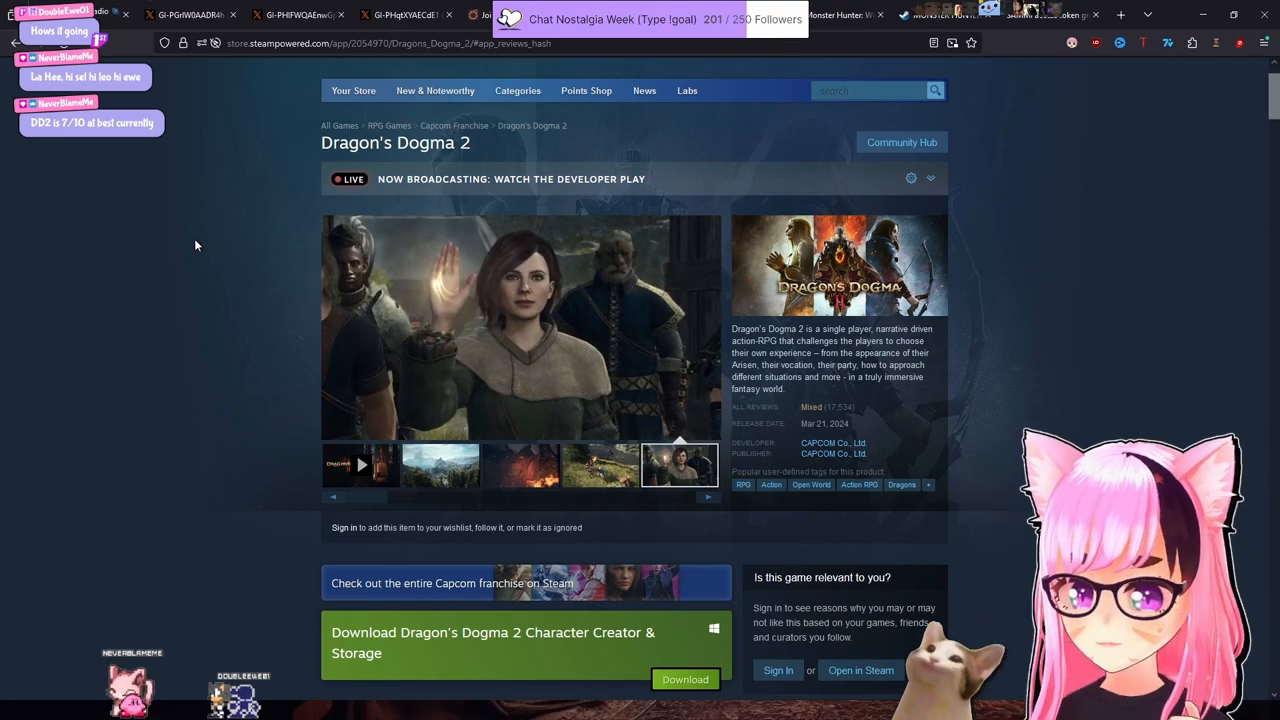
Scroll the Dragon's Dogma 2 page down to its purchase options and priced DLC list.
click(440, 464)
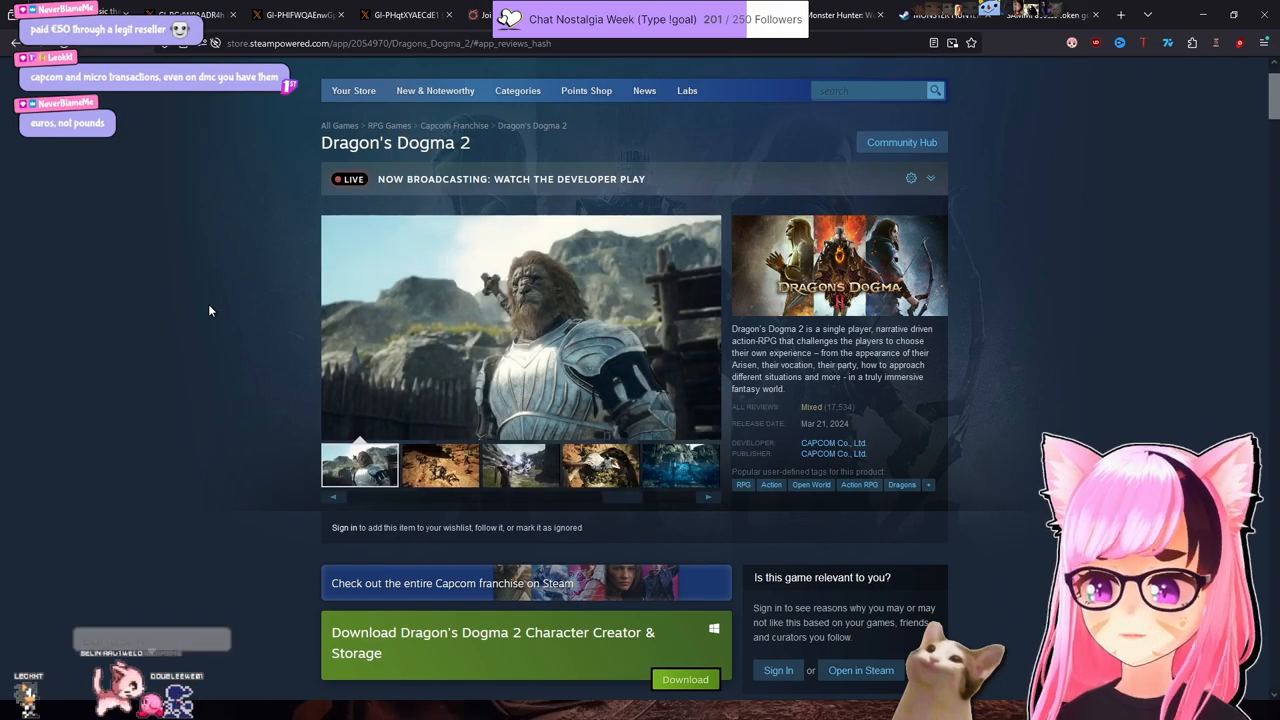
click(440, 464)
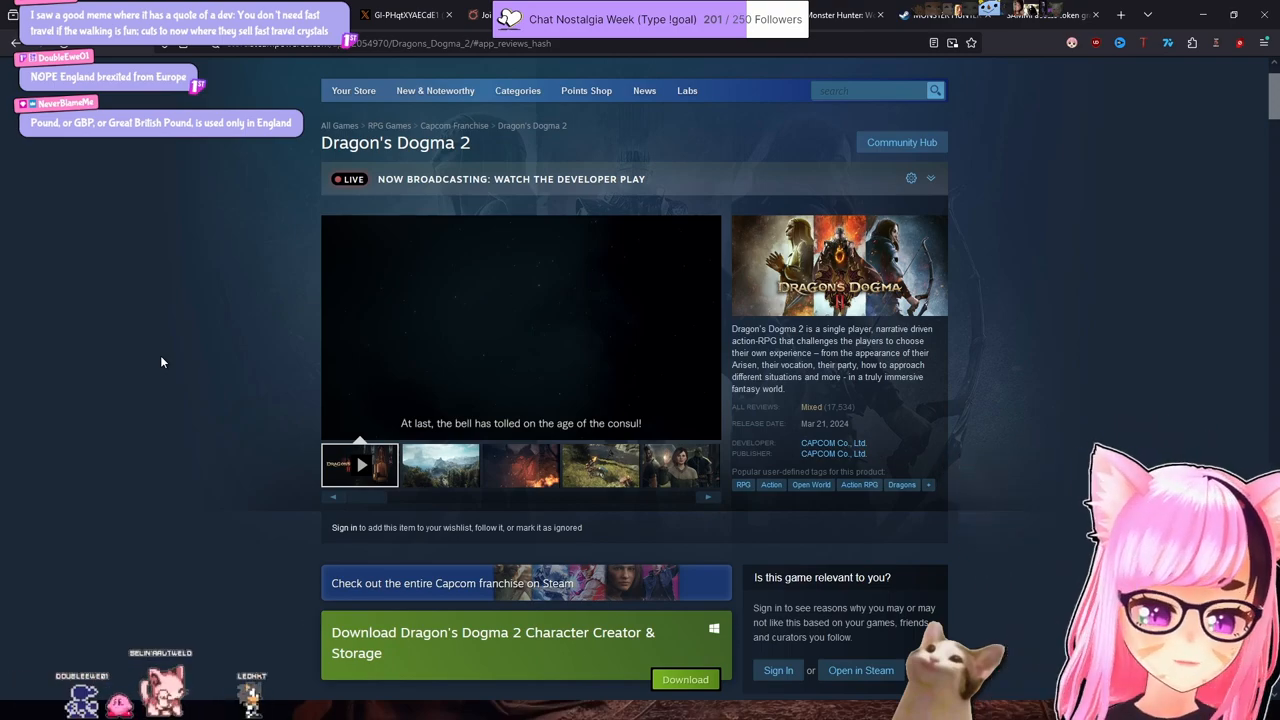
click(440, 464)
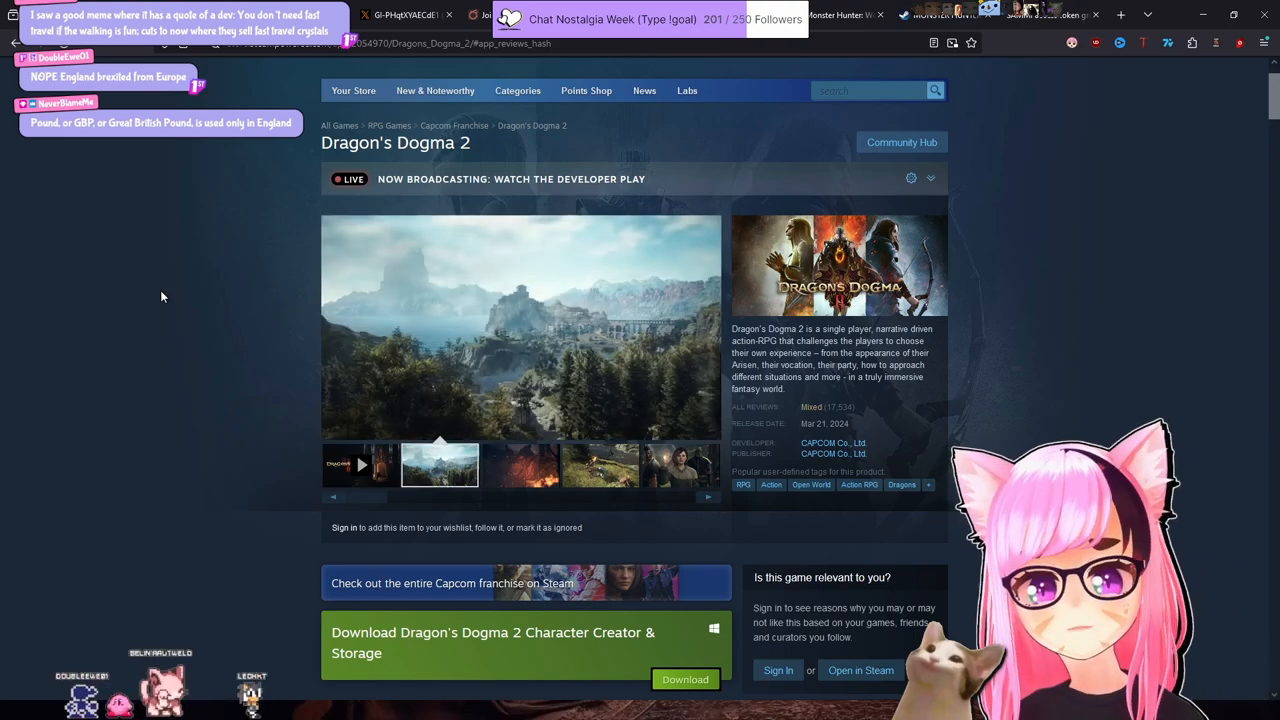
scroll(down, 3)
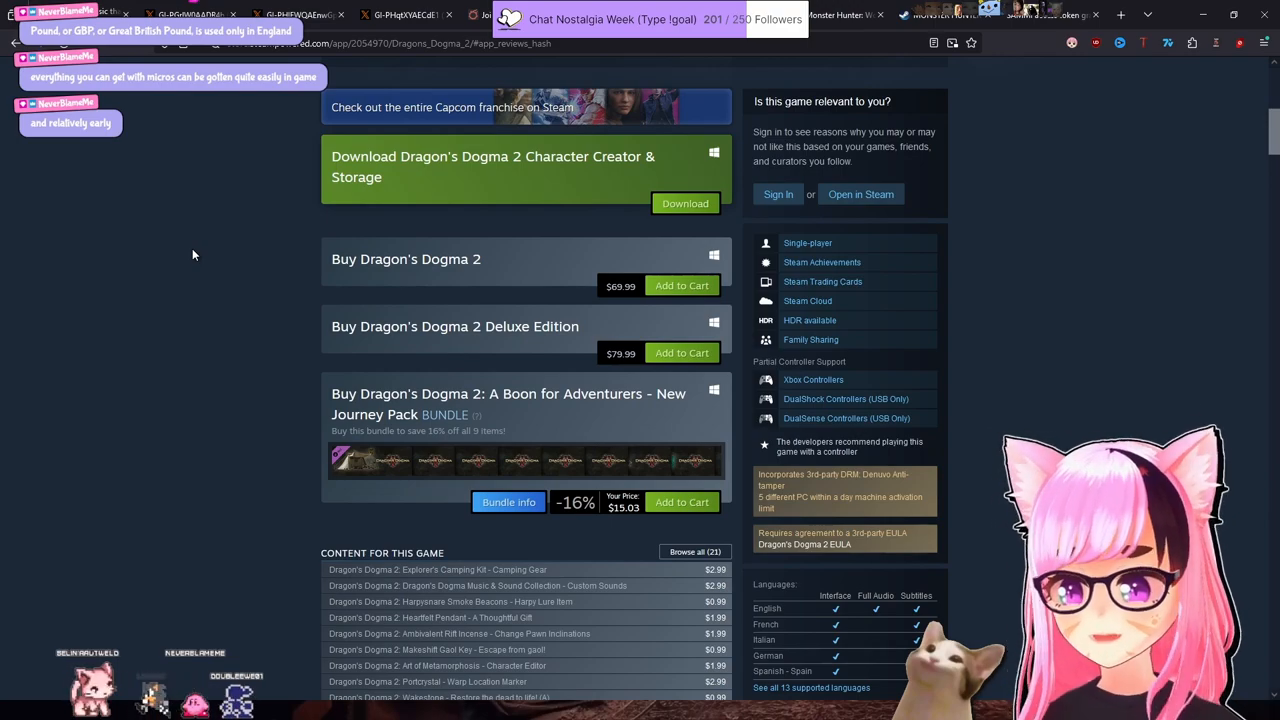
scroll(down, 3)
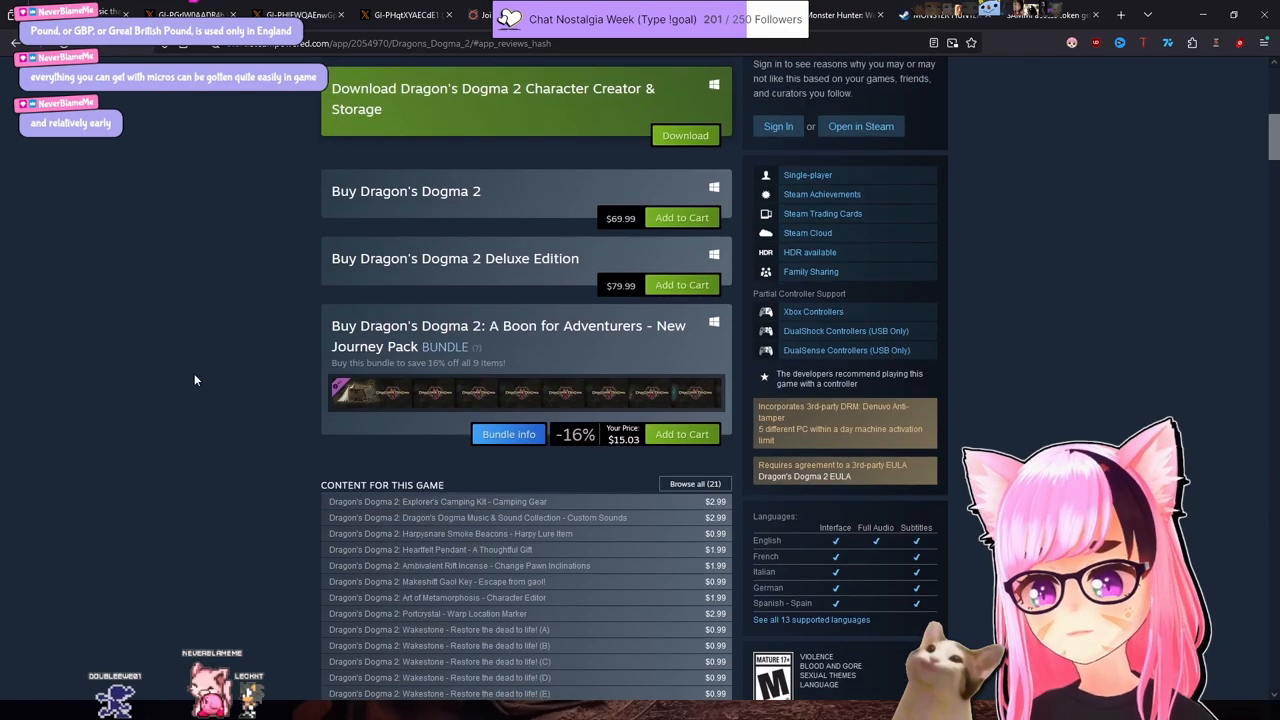
scroll(down, 3)
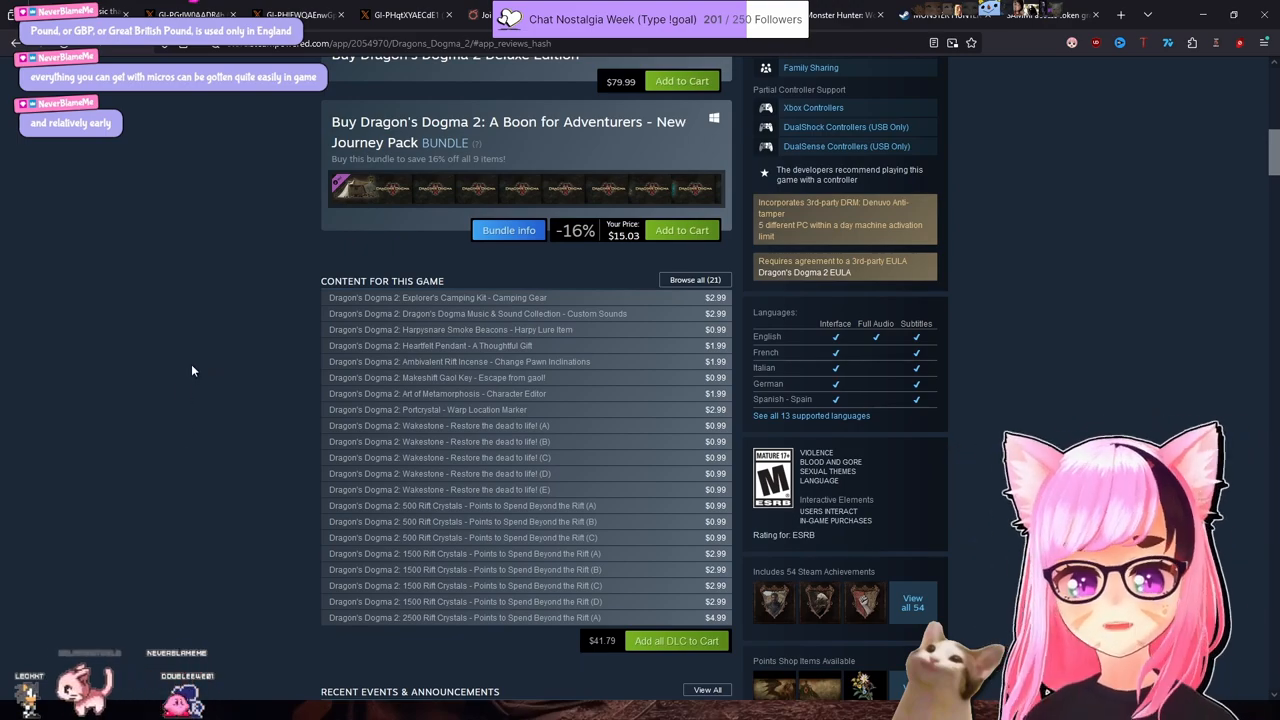
mouse_move(220, 270)
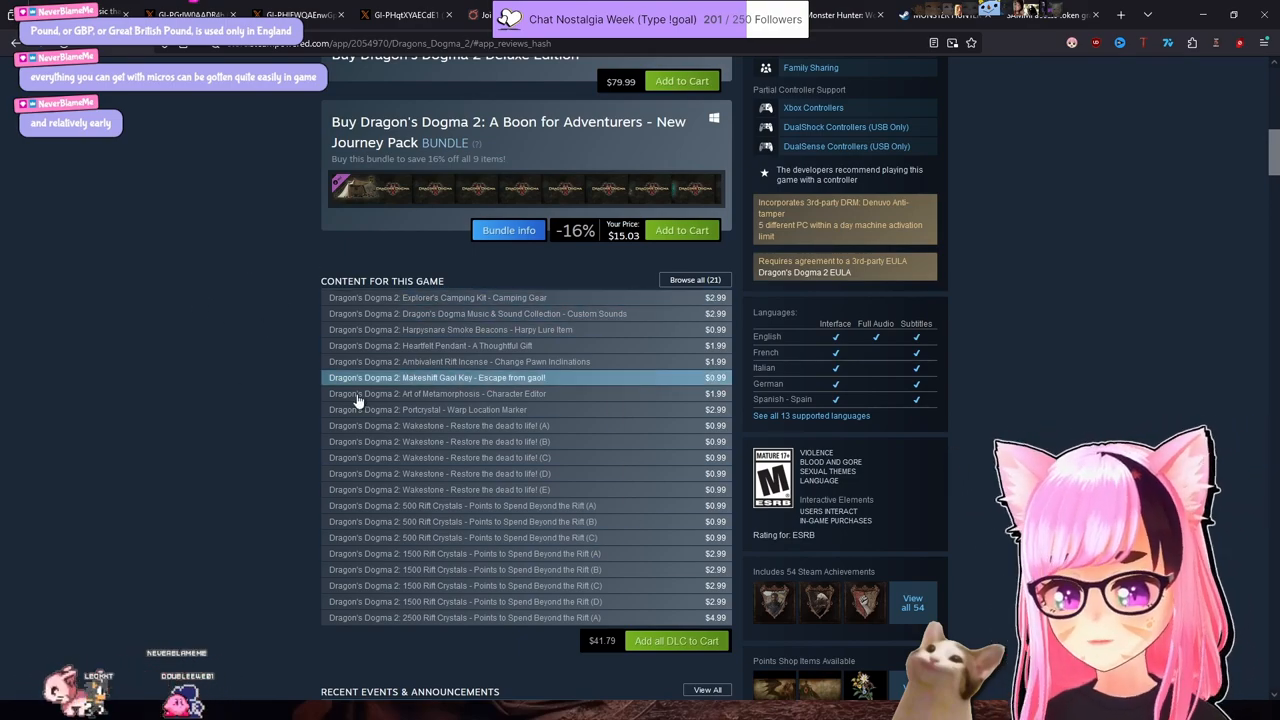
mouse_move(186, 364)
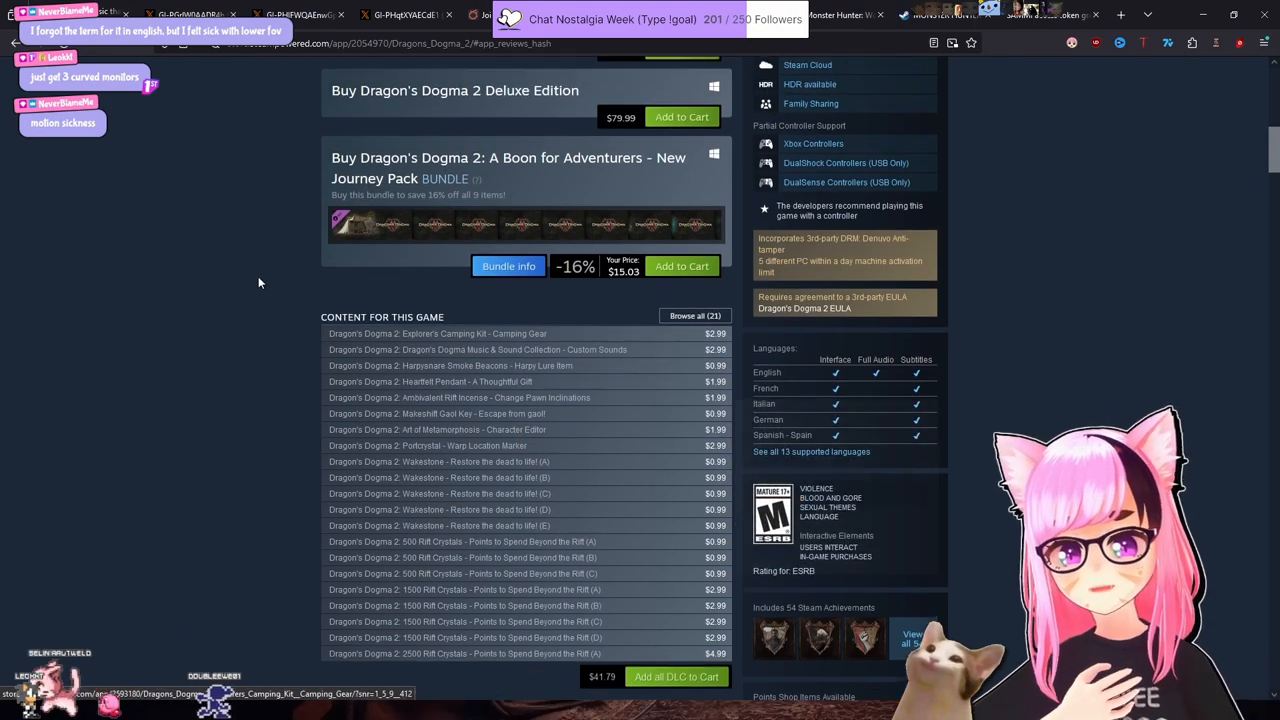
scroll(up, 3)
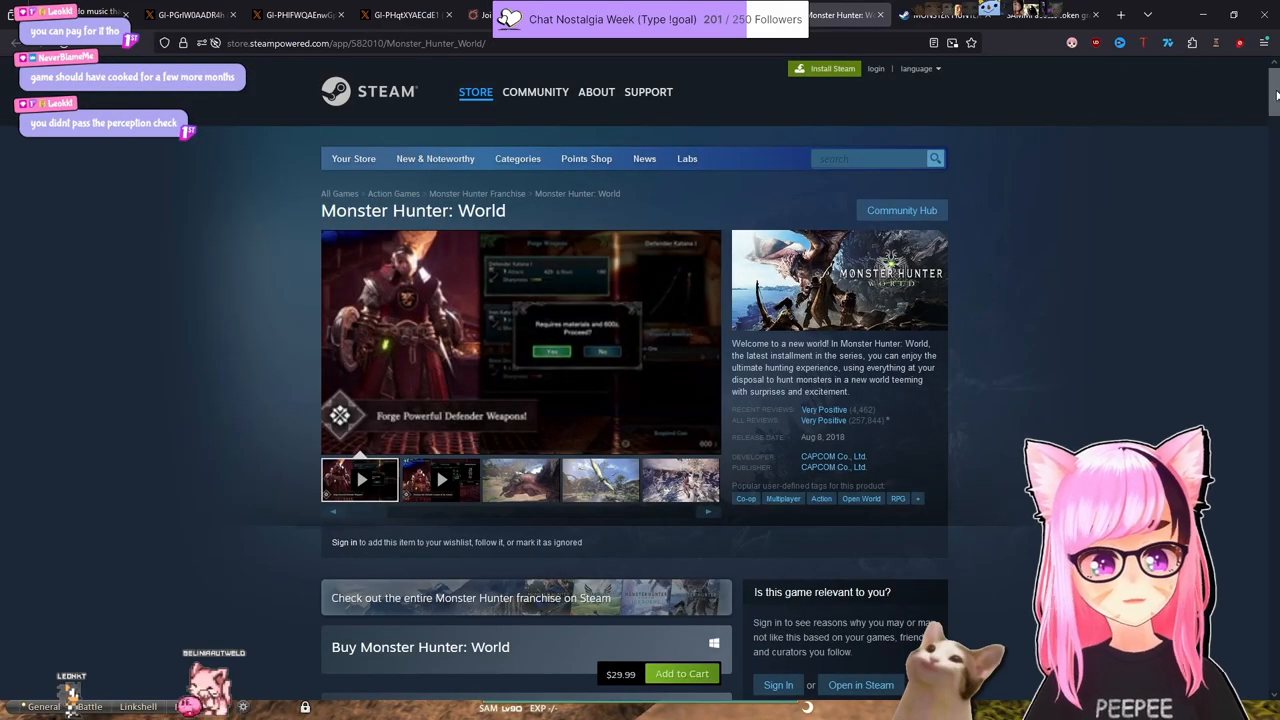
scroll(down, 3)
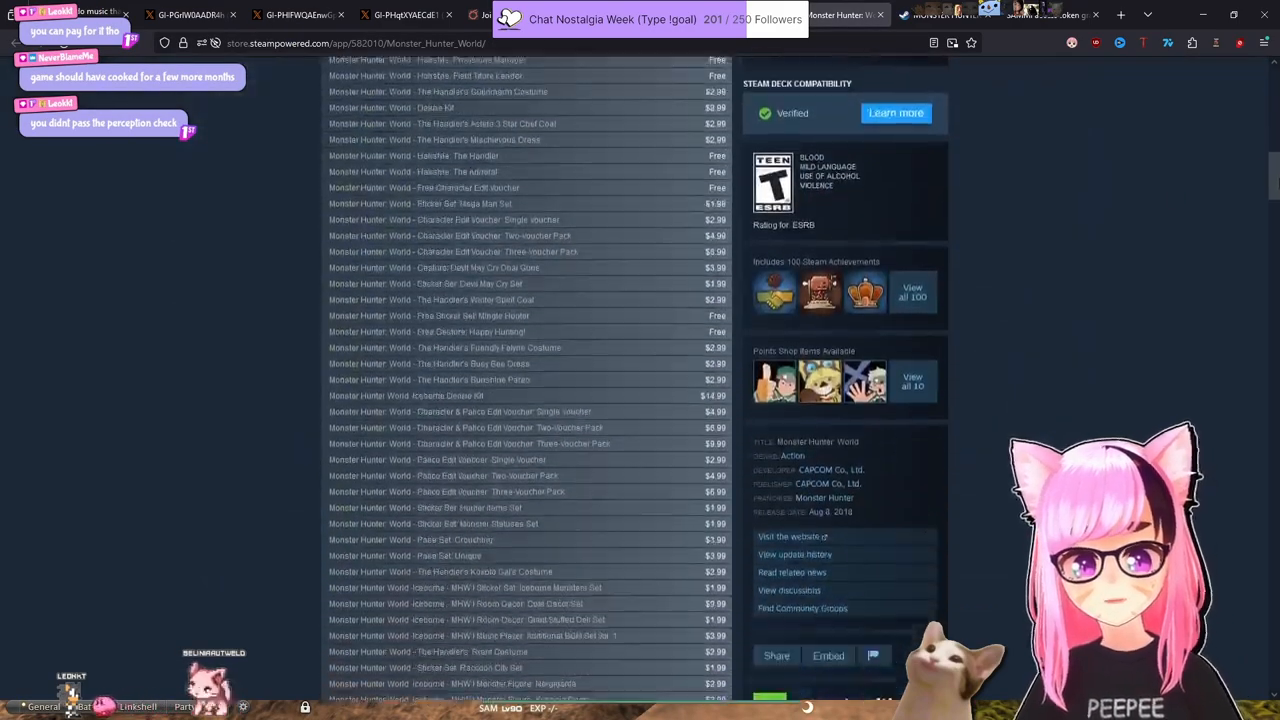
scroll(down, 3)
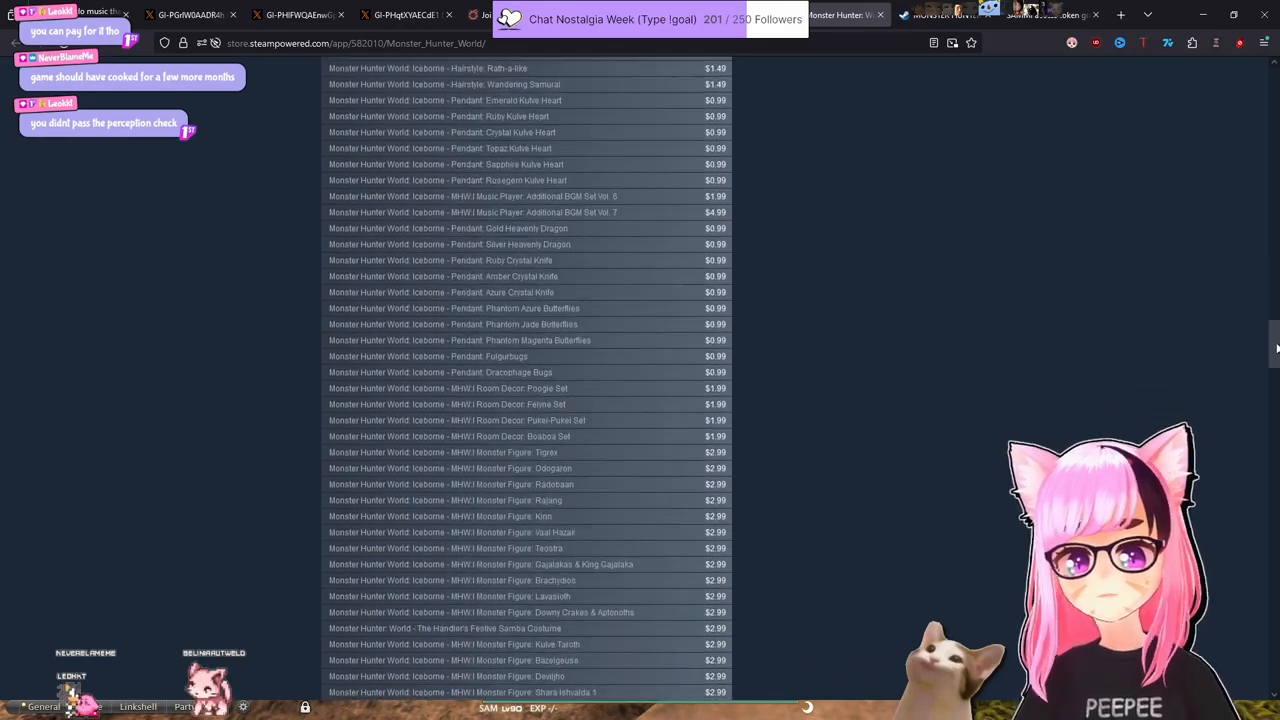
scroll(down, 3)
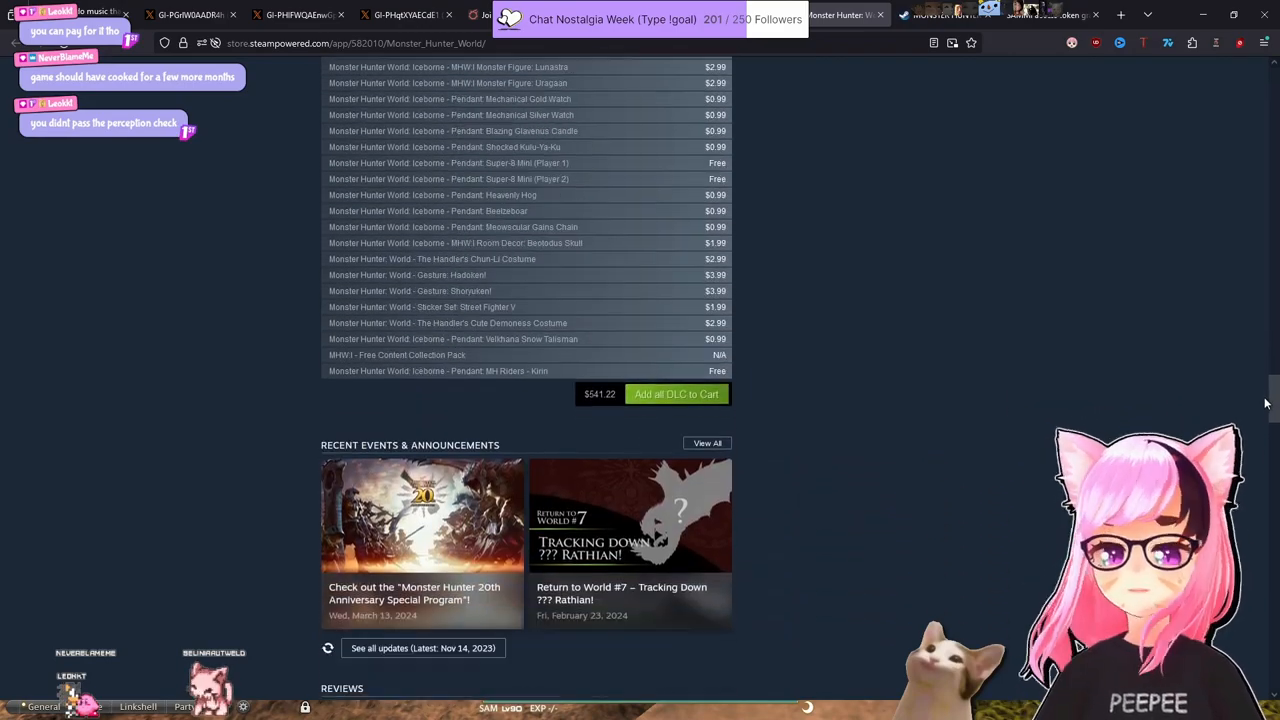
key(ctrl+plus)
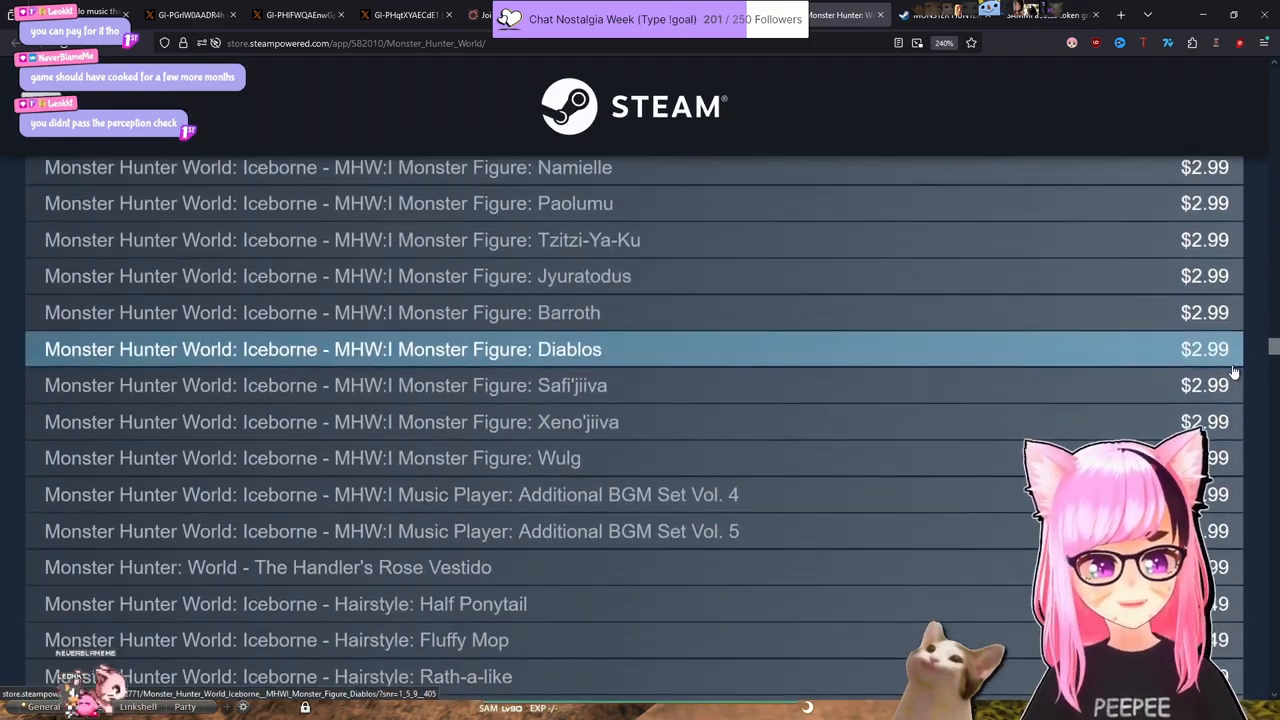
scroll(down, 3)
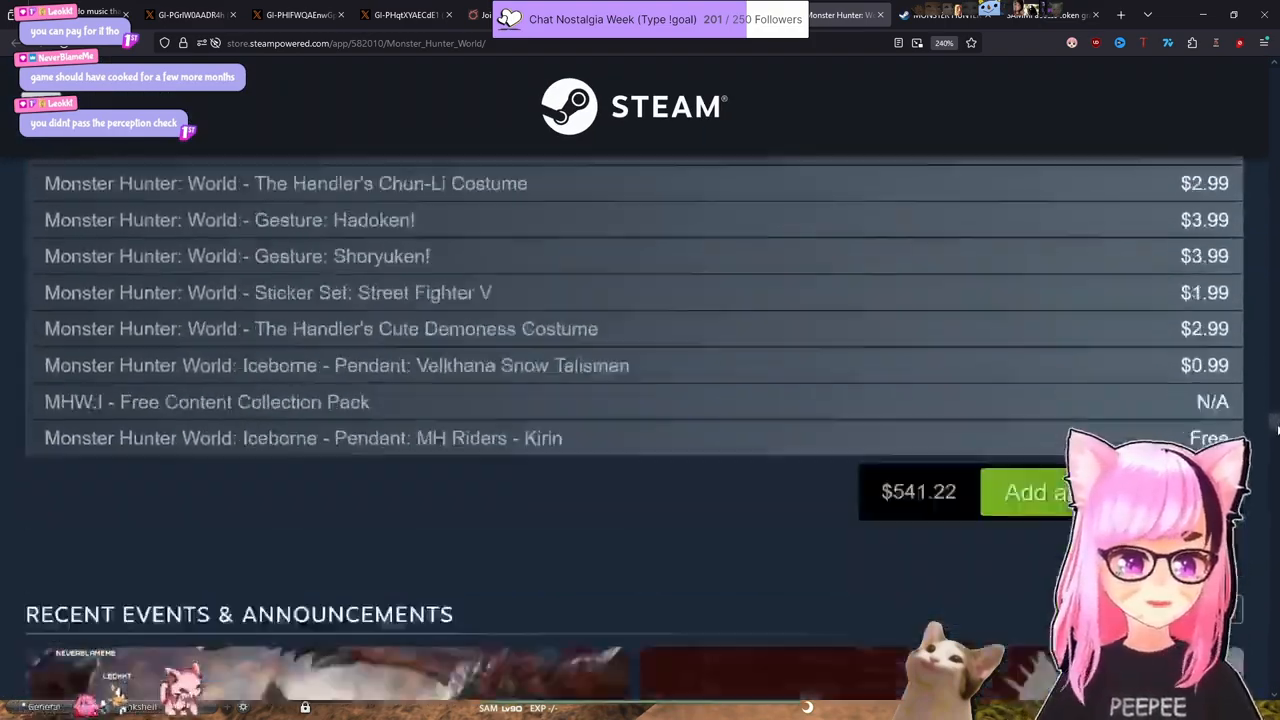
scroll(down, 3)
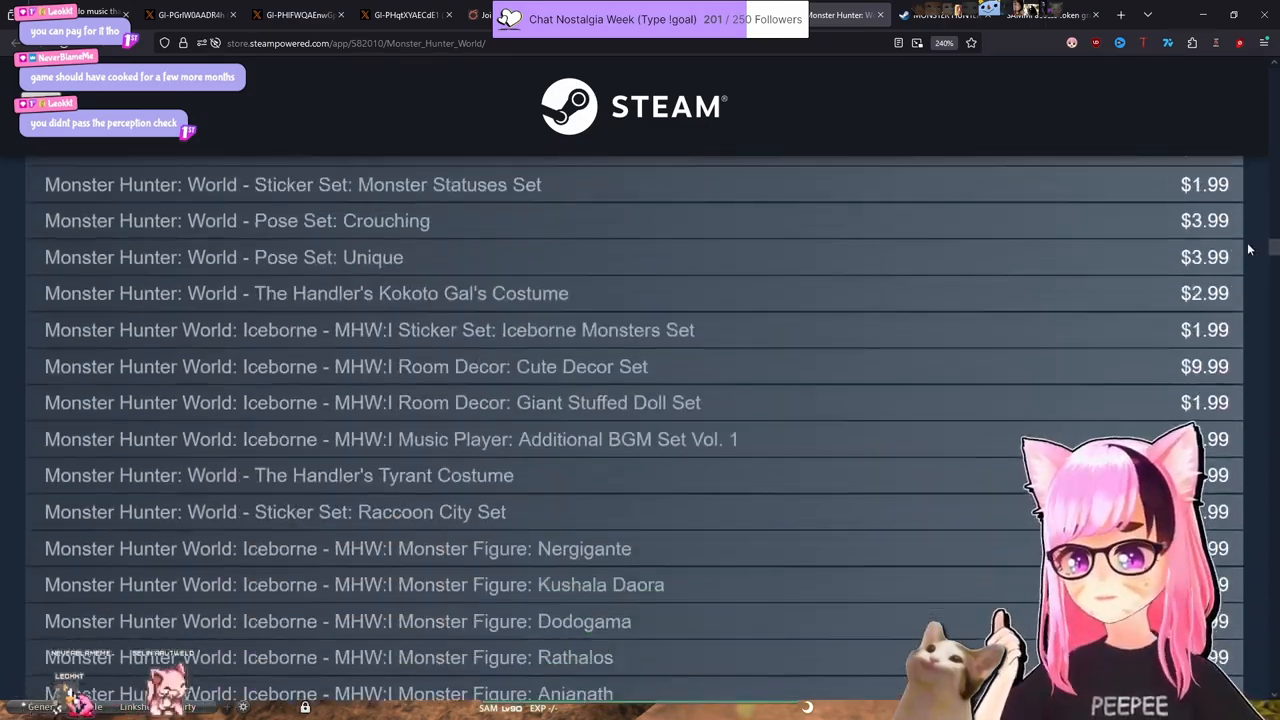
scroll(up, 3)
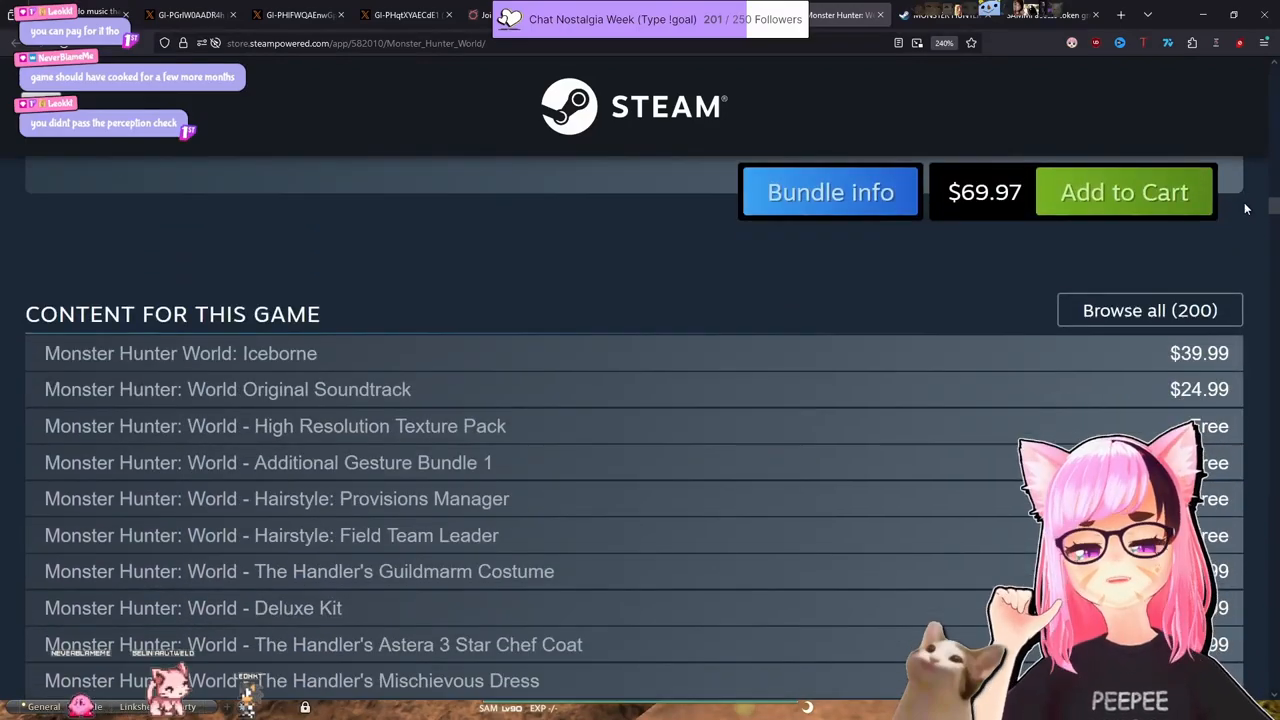
Scroll through Monster Hunter: World's long DLC list at reduced zoom.
scroll(down, 3)
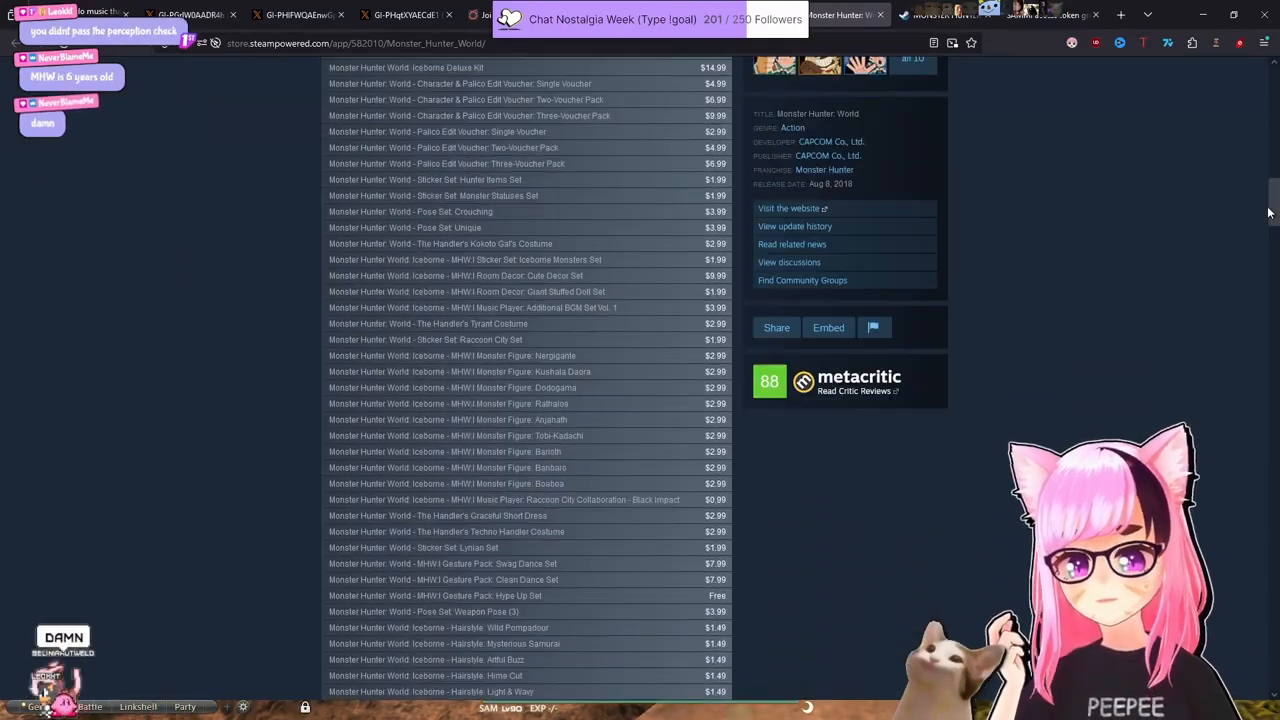
scroll(down, 3)
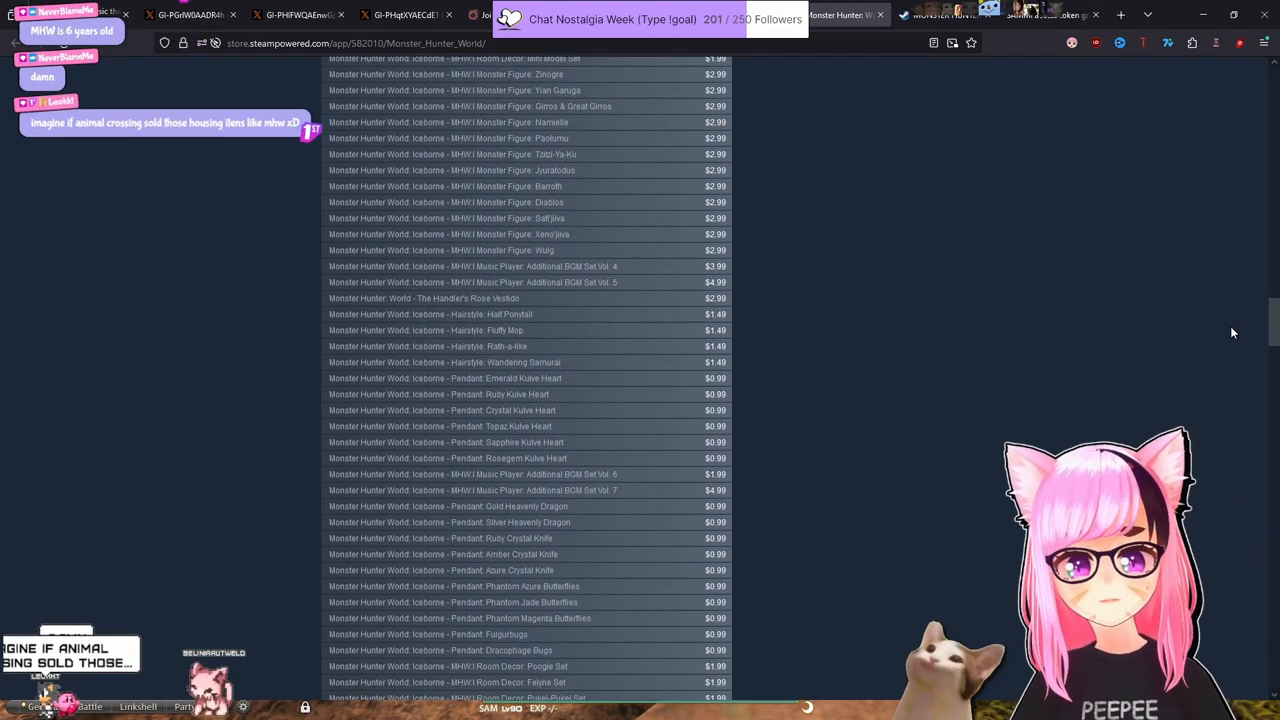
scroll(down, 3)
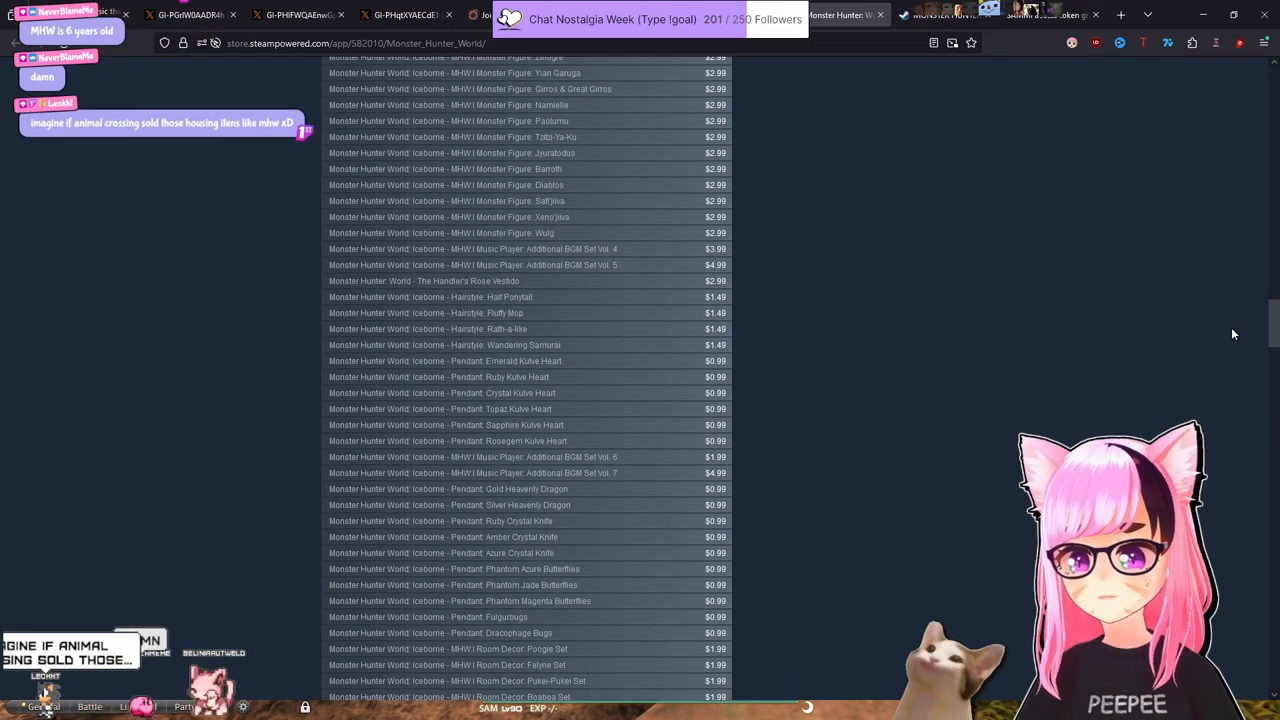
scroll(down, 3)
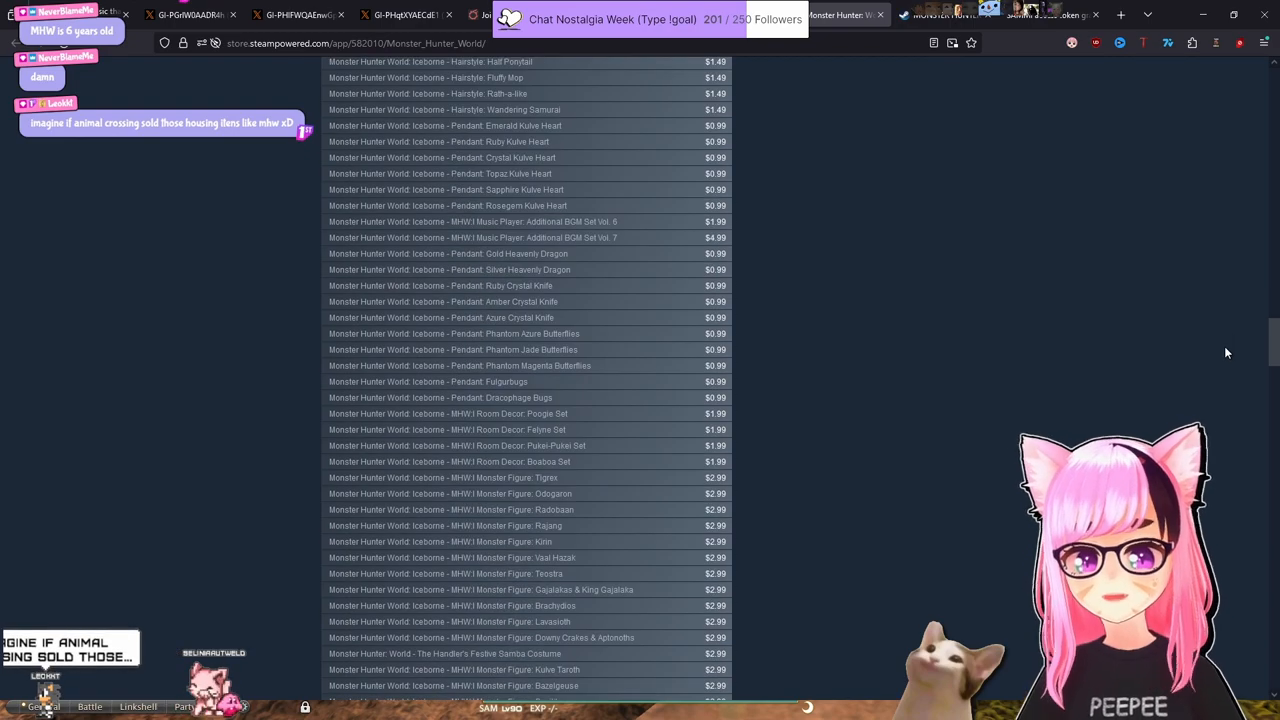
scroll(down, 3)
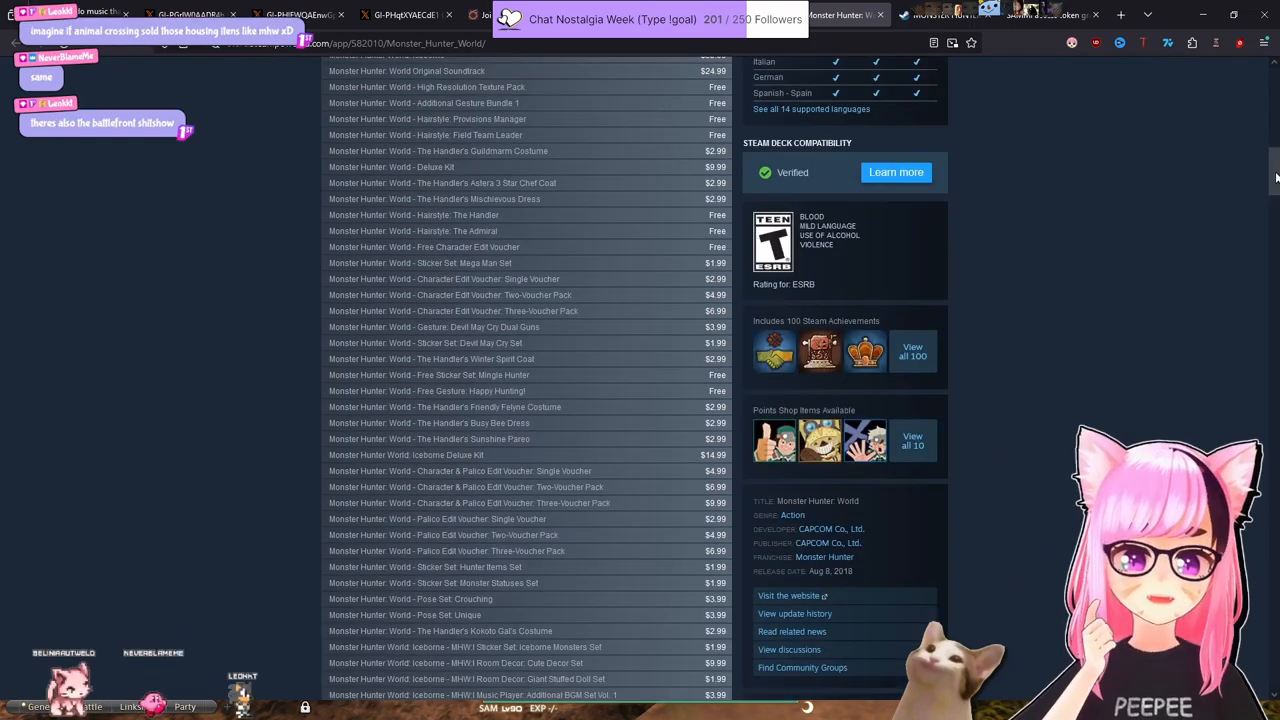
Search the Monster Hunter: World page for 'feverish', getting no match.
scroll(down, 3)
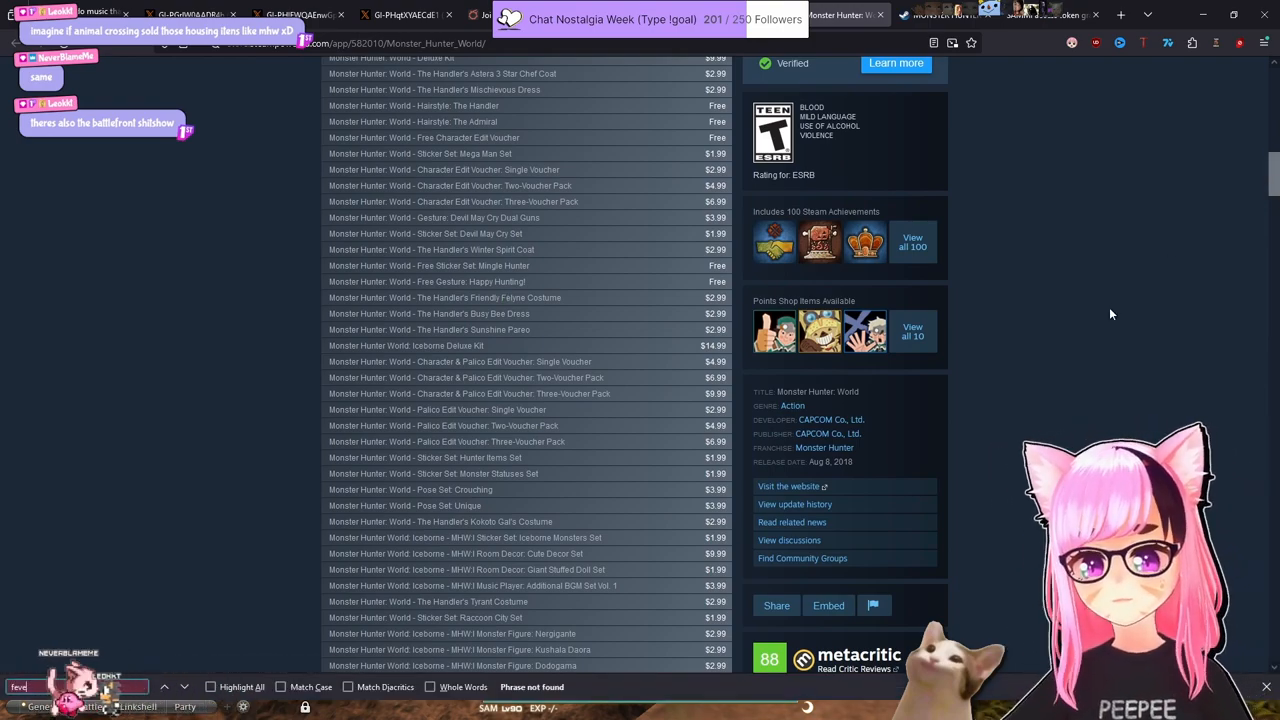
text(feverish)
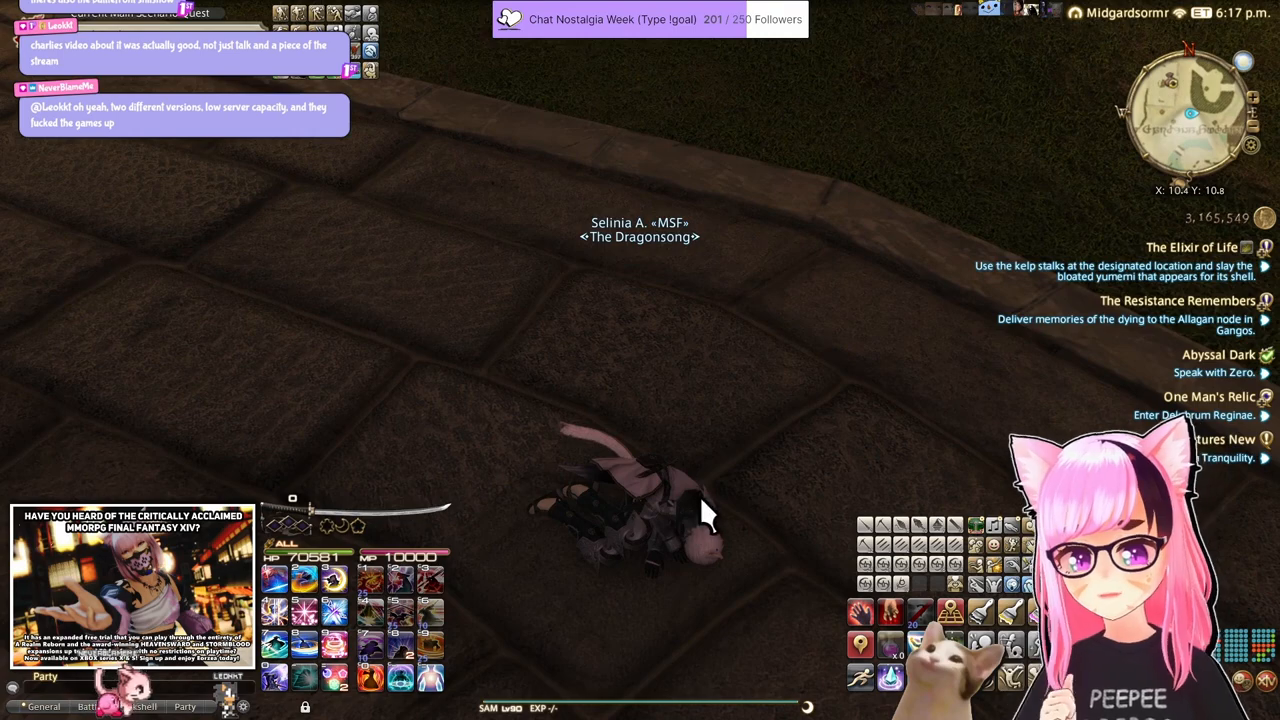
mouse_move(820, 436)
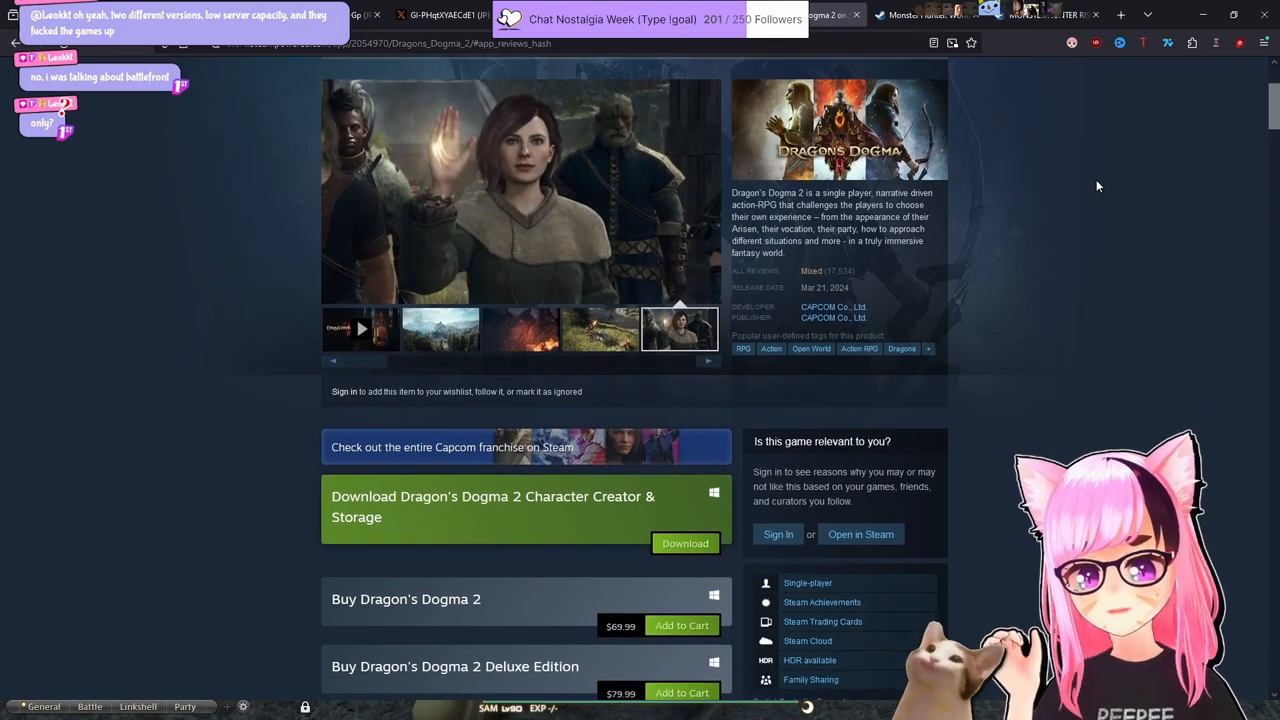
mouse_move(828, 58)
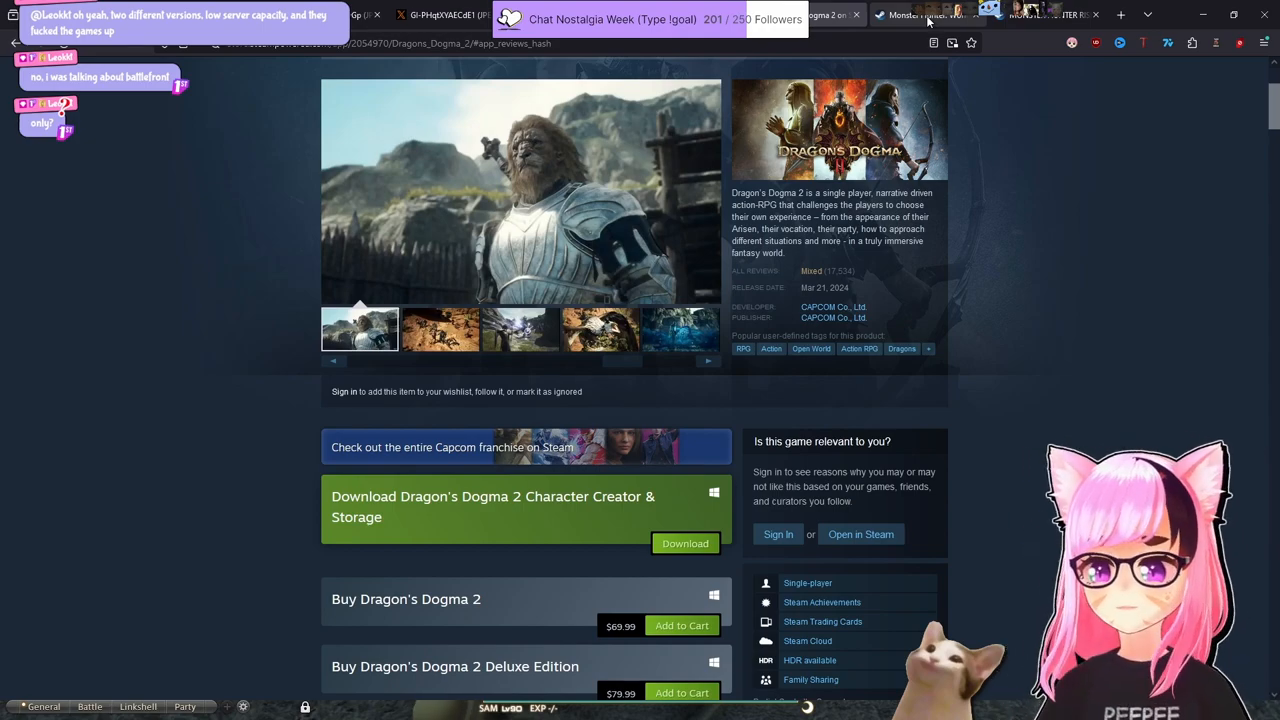
View another Dragon's Dogma 2 screenshot, then scroll to its priced DLC list.
click(440, 328)
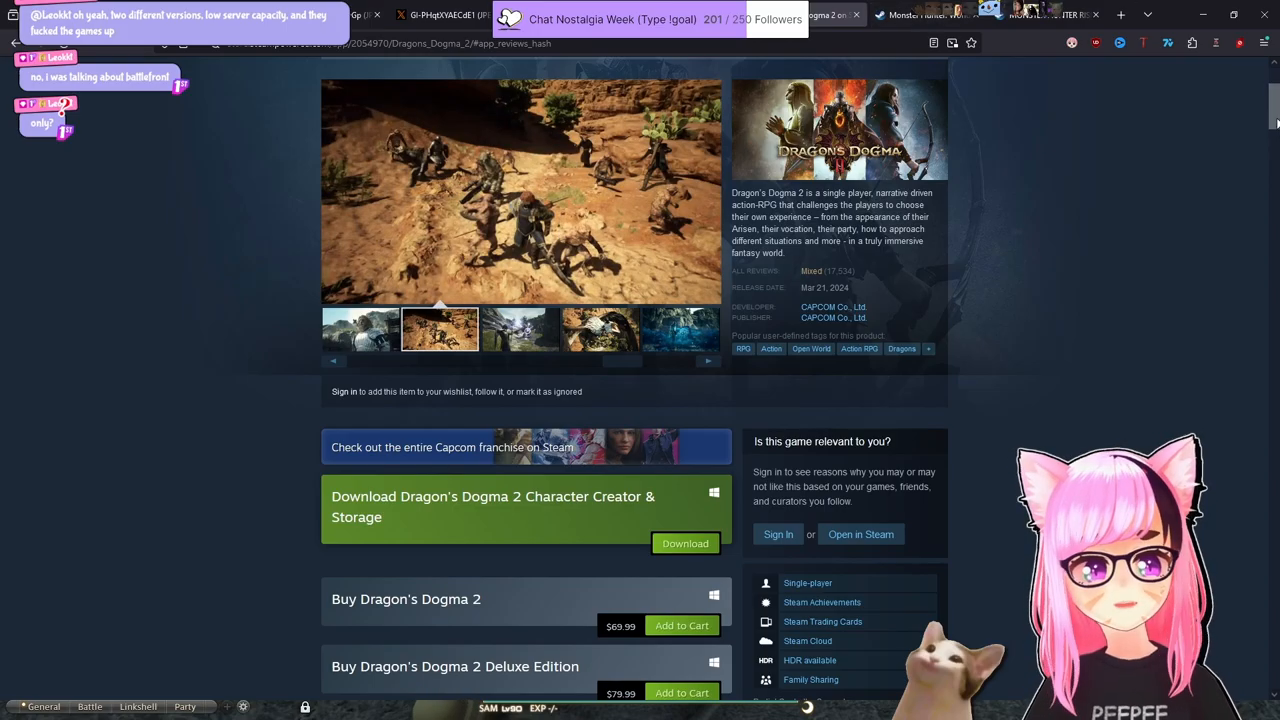
scroll(down, 3)
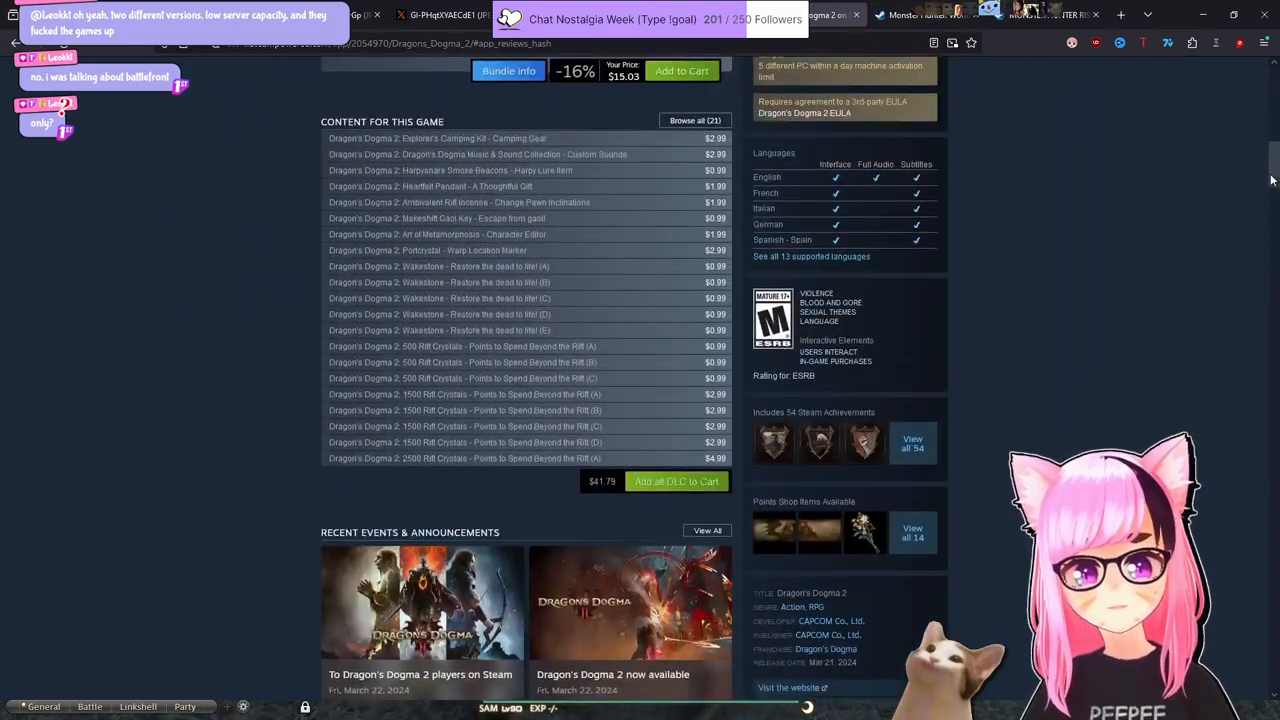